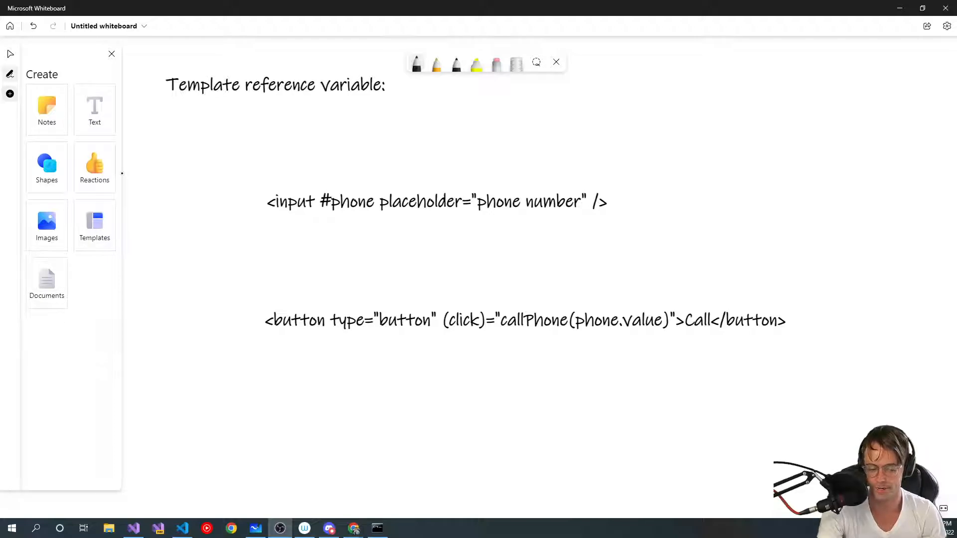
In Whiteboard, circle #phone in the input line and handwrite 'phone' beside the heading.
drag(321, 210, 378, 206)
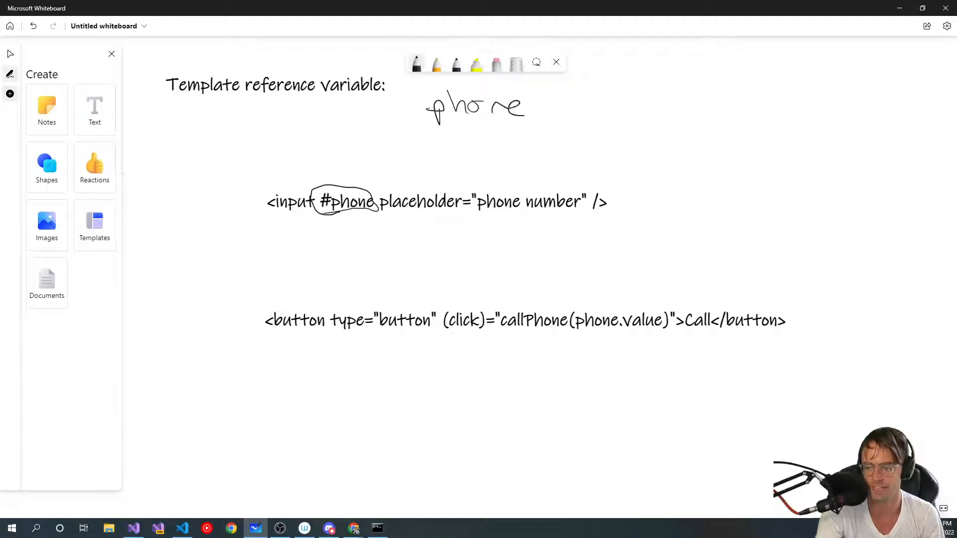
drag(543, 107, 558, 107)
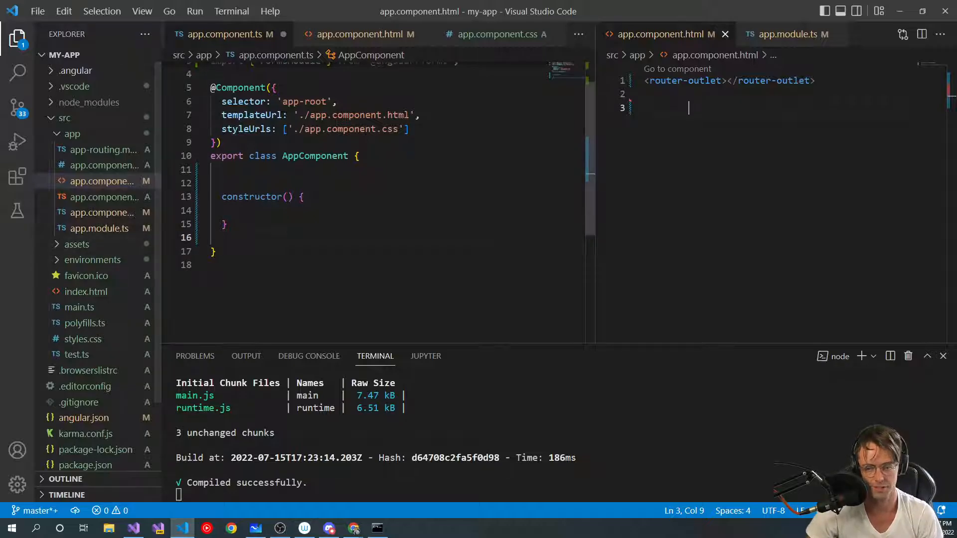
Add a pokemonName: string = "" property to AppComponent and save.
text(pok)
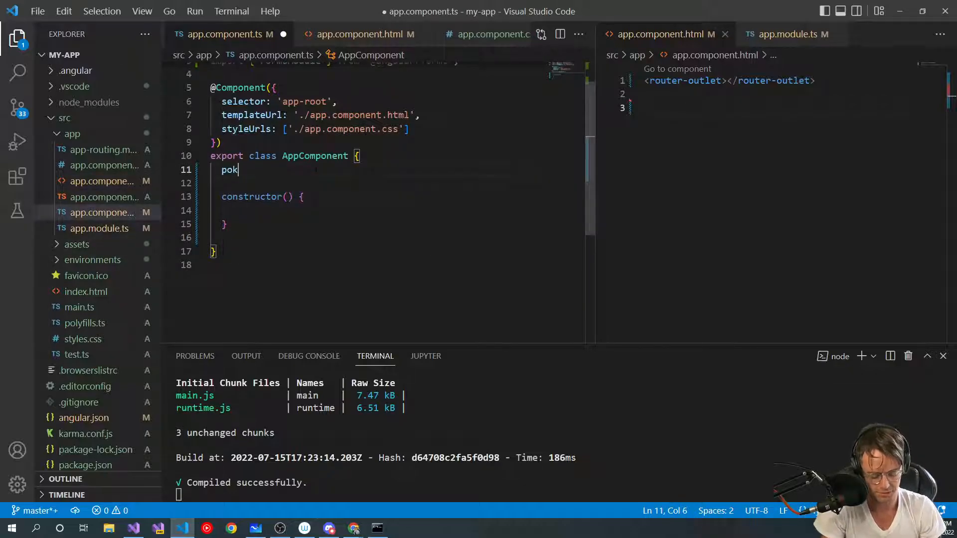
text(emon)
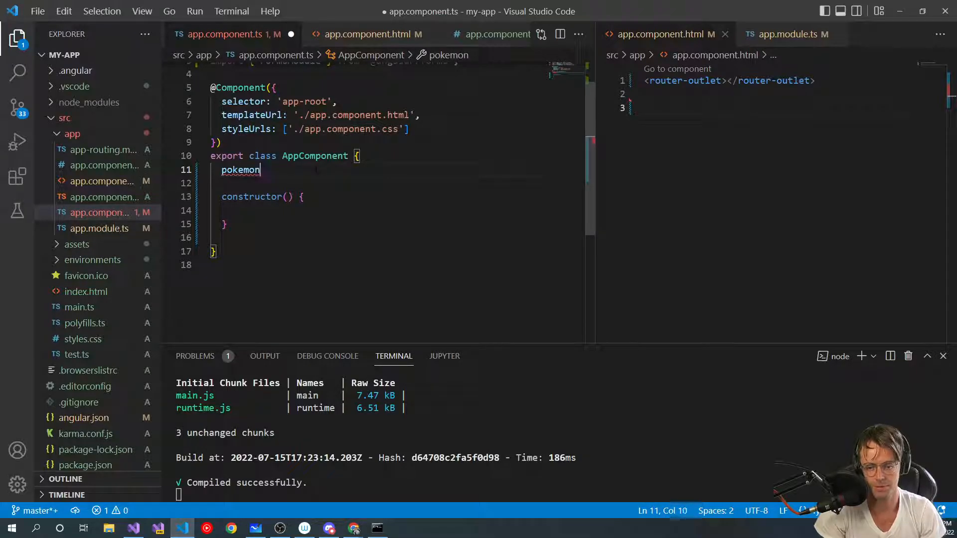
text(Name: string = "";)
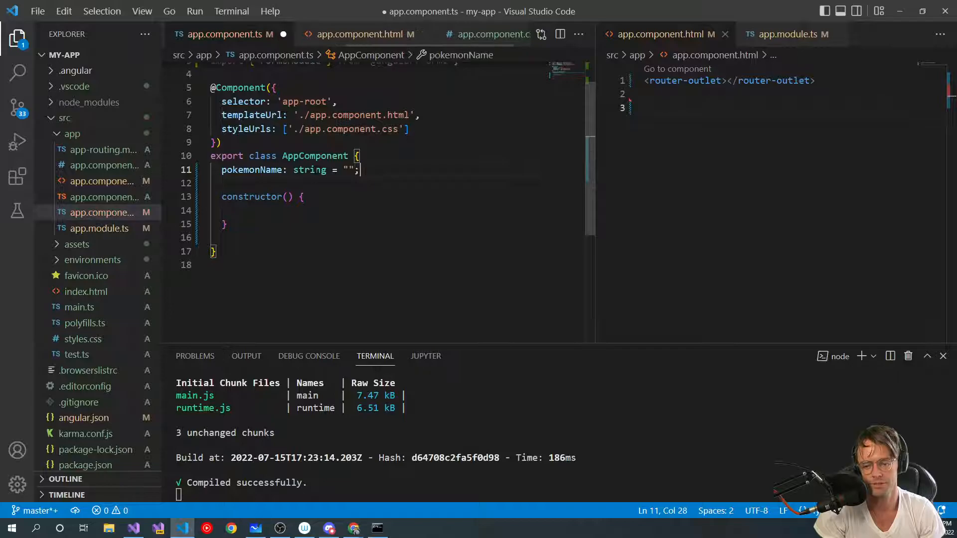
key(ctrl+s)
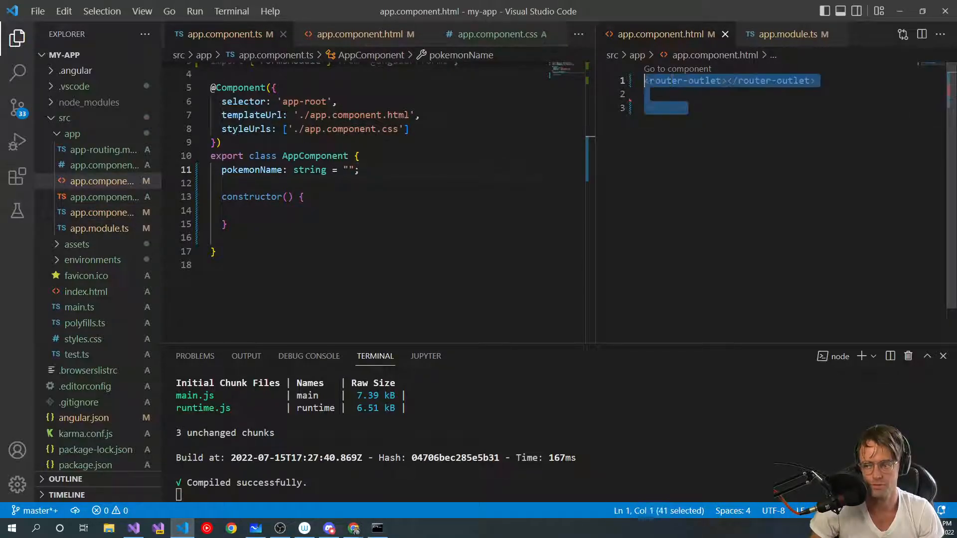
Replace the router outlet with <input type="text" #pokemonName /> in app.component.html.
text(<)
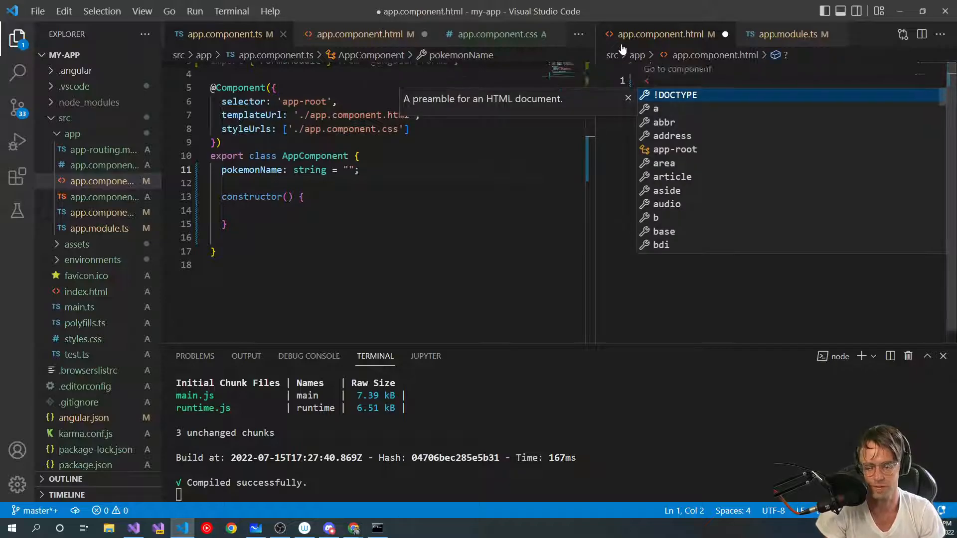
text(input)
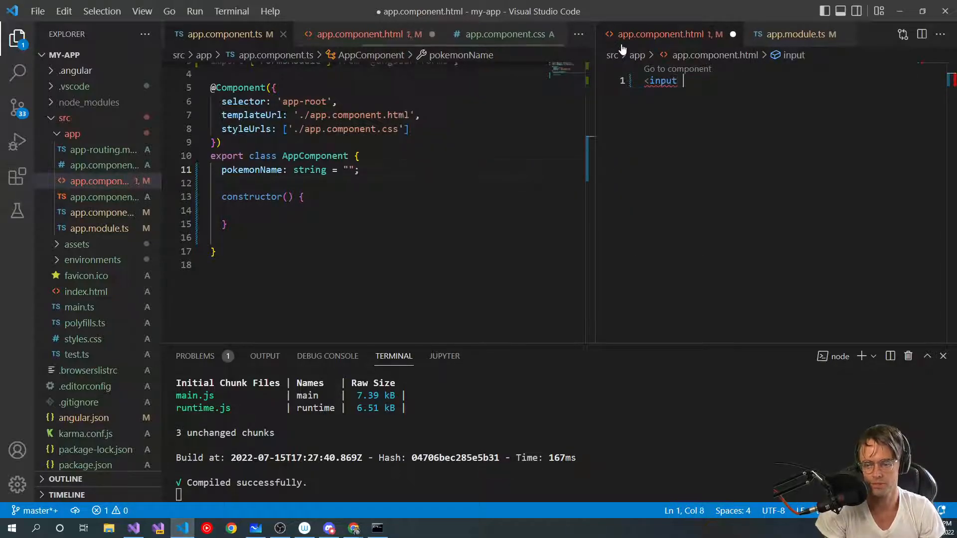
text(type="te)
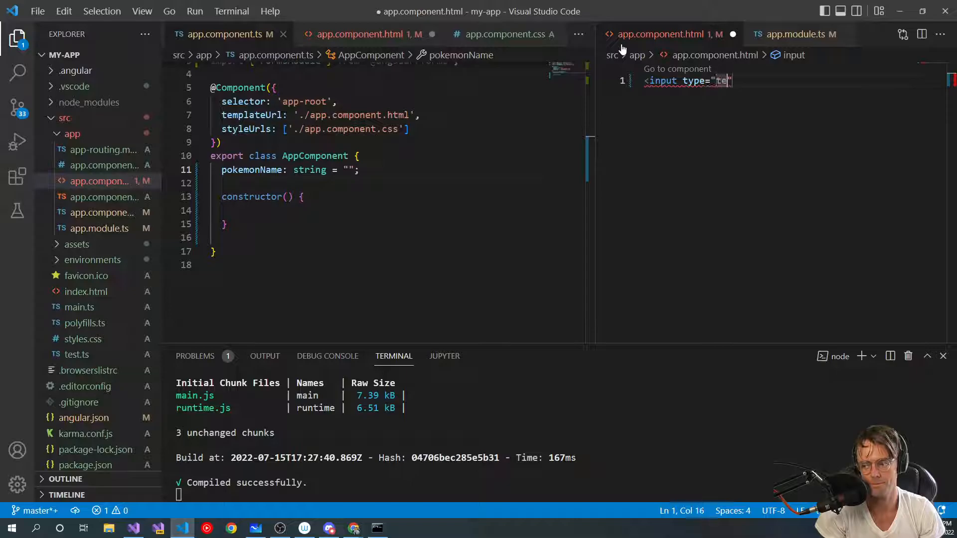
text(xt)
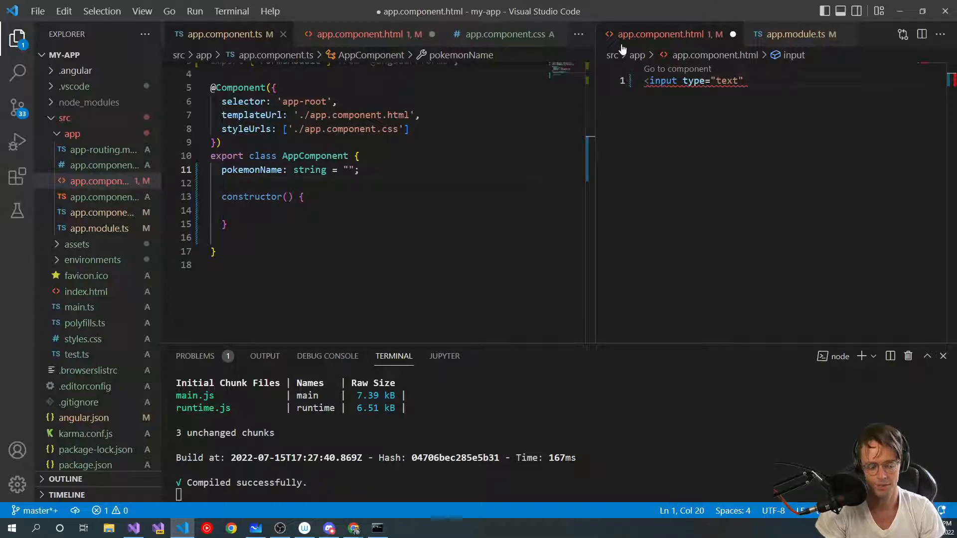
text(#usern)
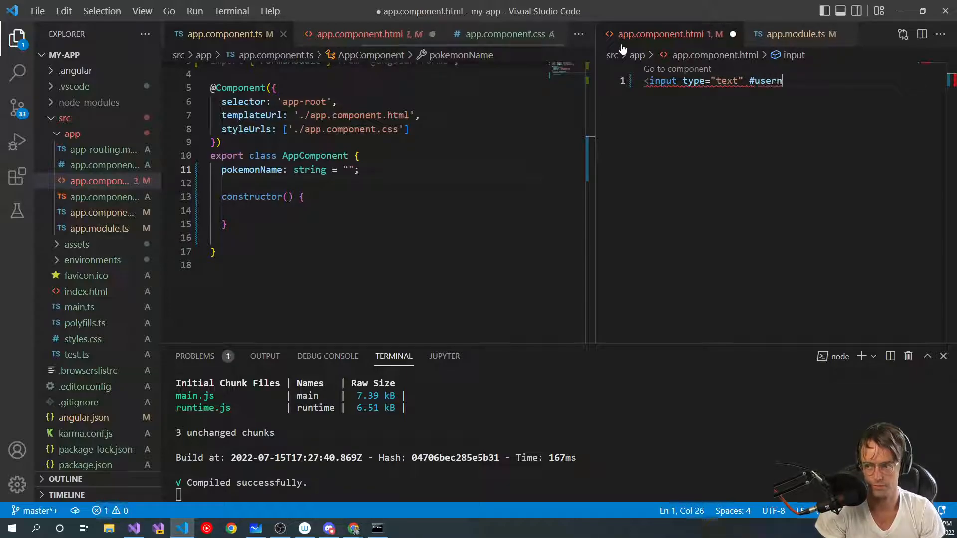
text(Name)
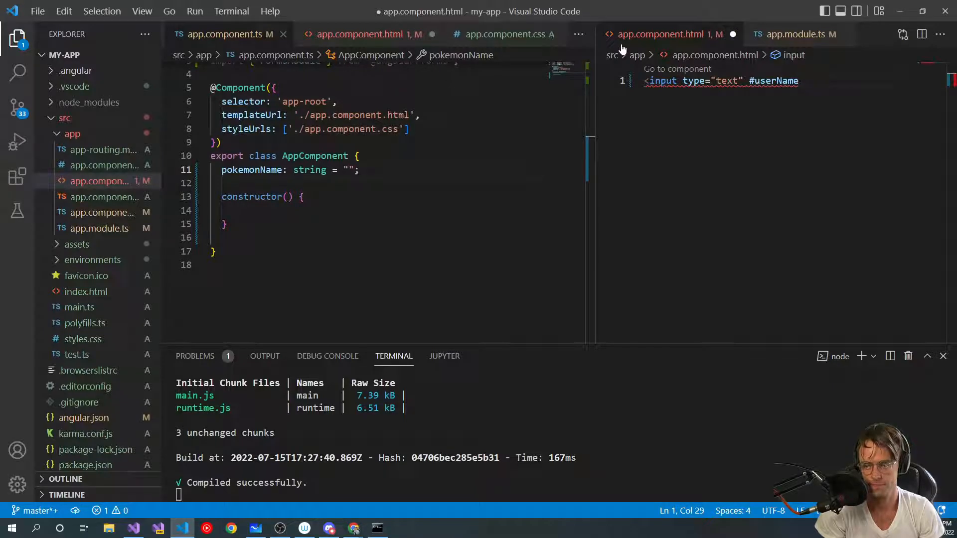
key(Backspace)
text(pok)
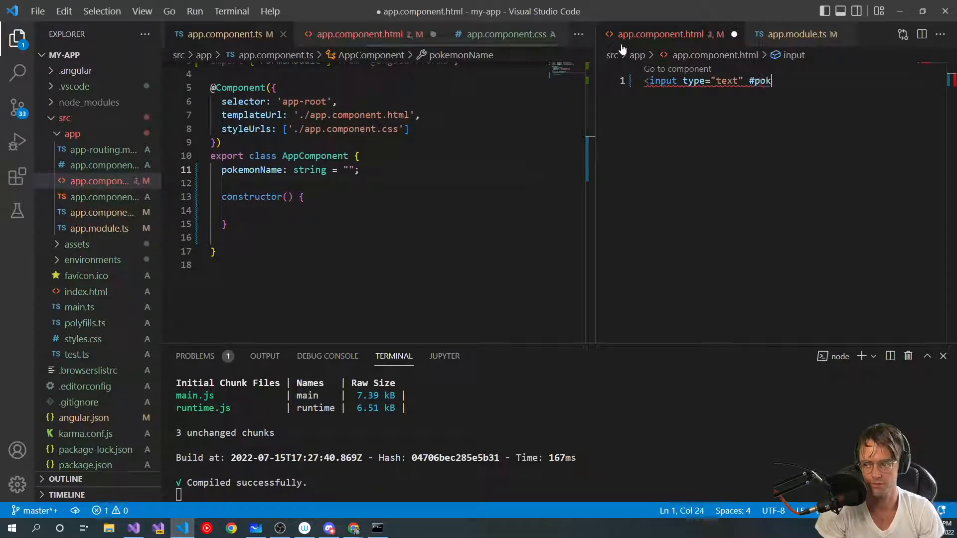
text(emonName />)
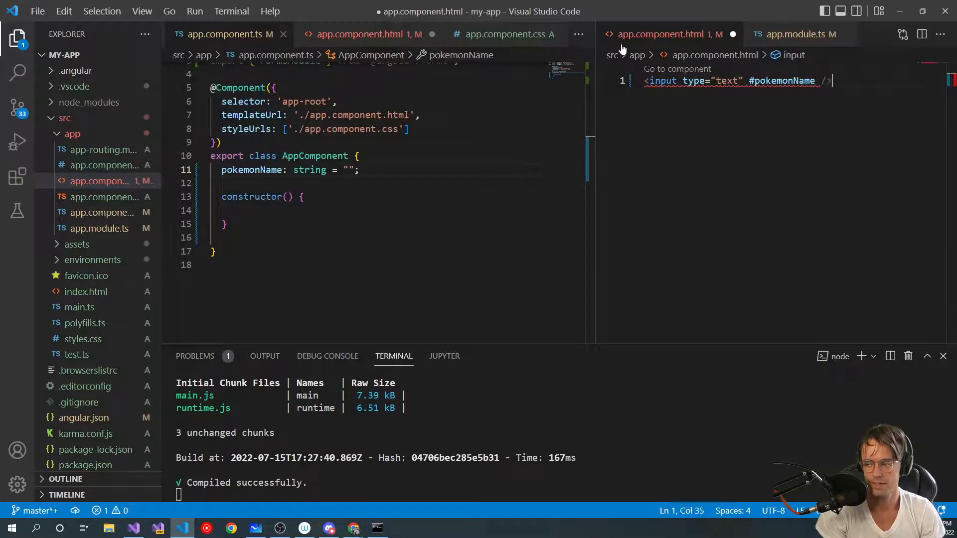
key(enter)
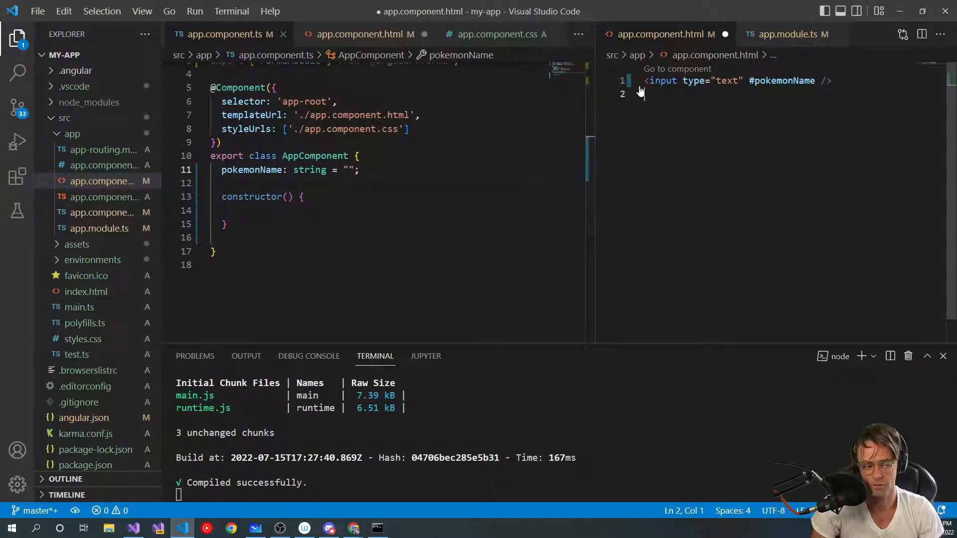
Start a <button> whose (click) binding calls handleClick(pokemonName.value).
text(<button)
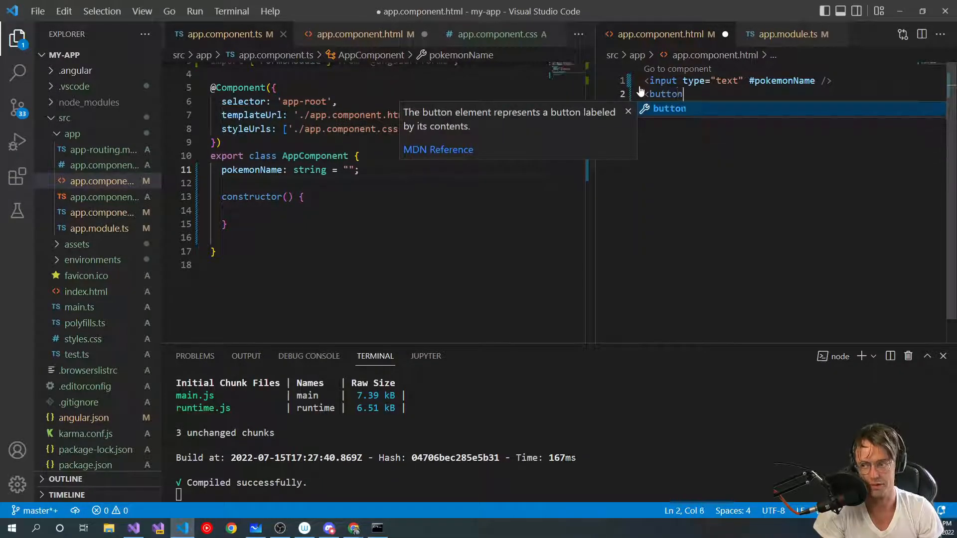
text((click))
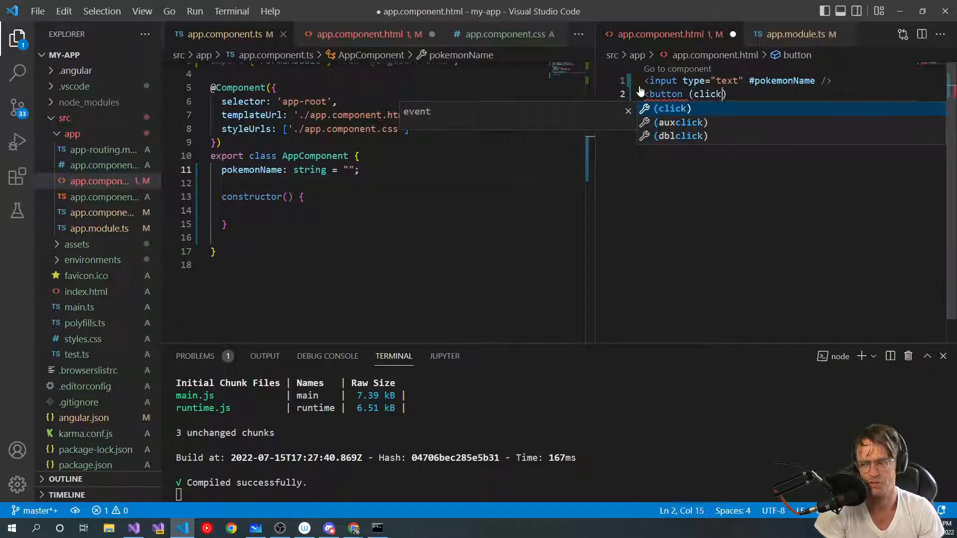
text(=")
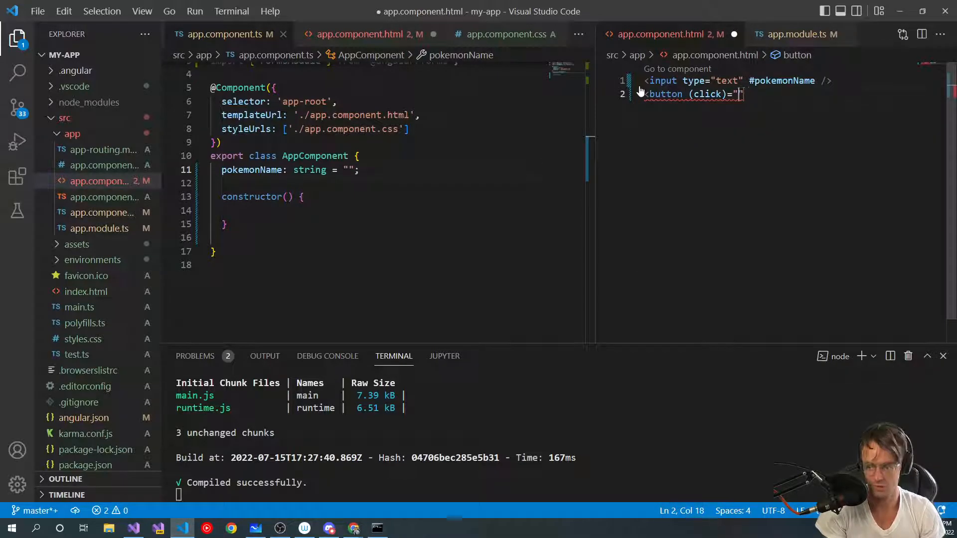
text(handleCli)
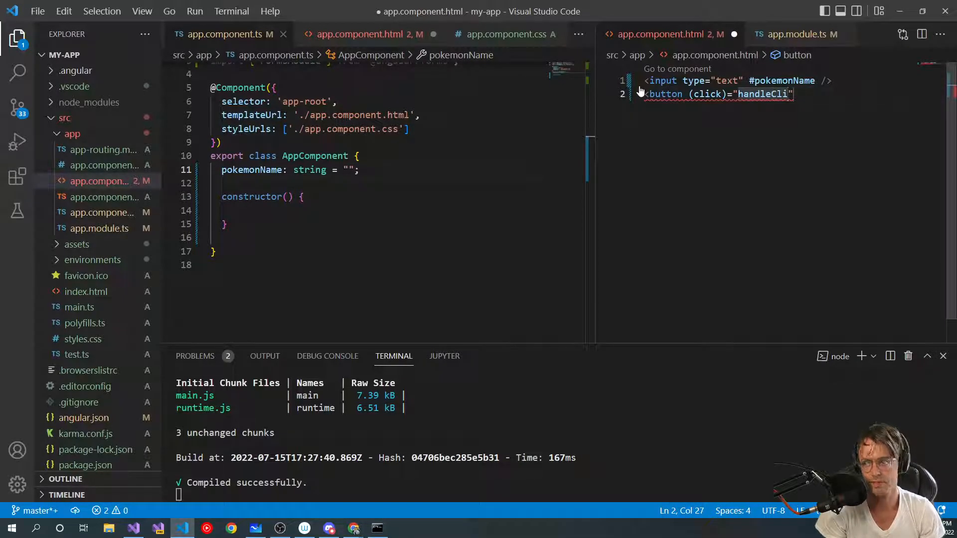
text(()
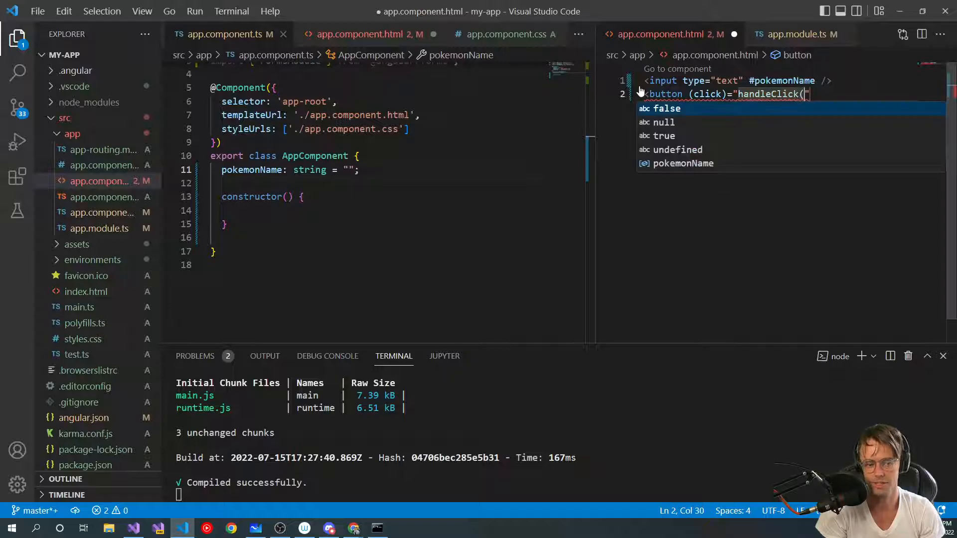
text(poke)
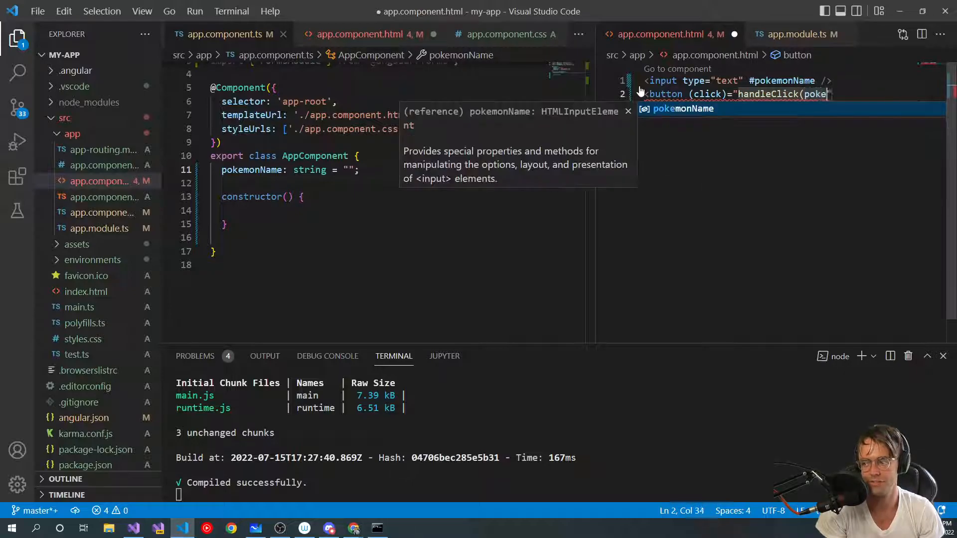
text(.)
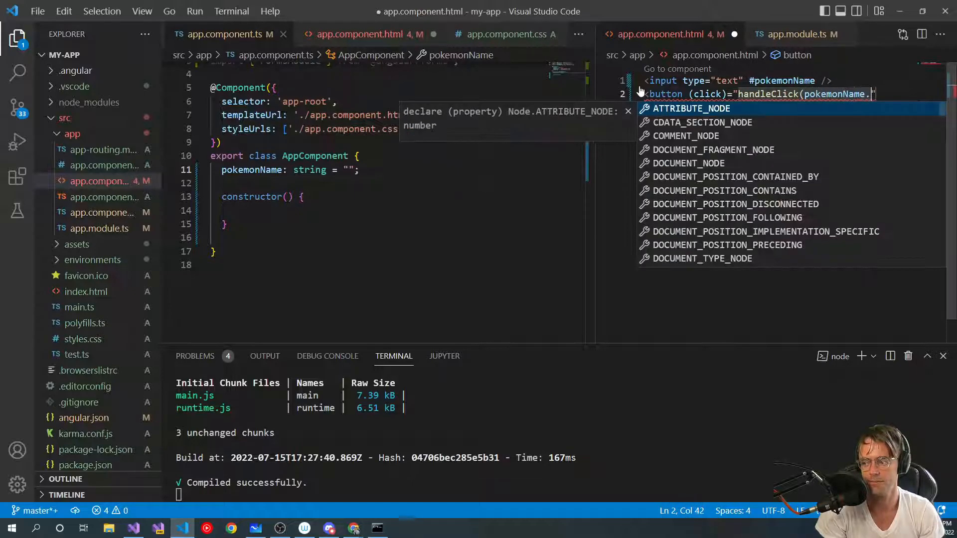
text(ca)
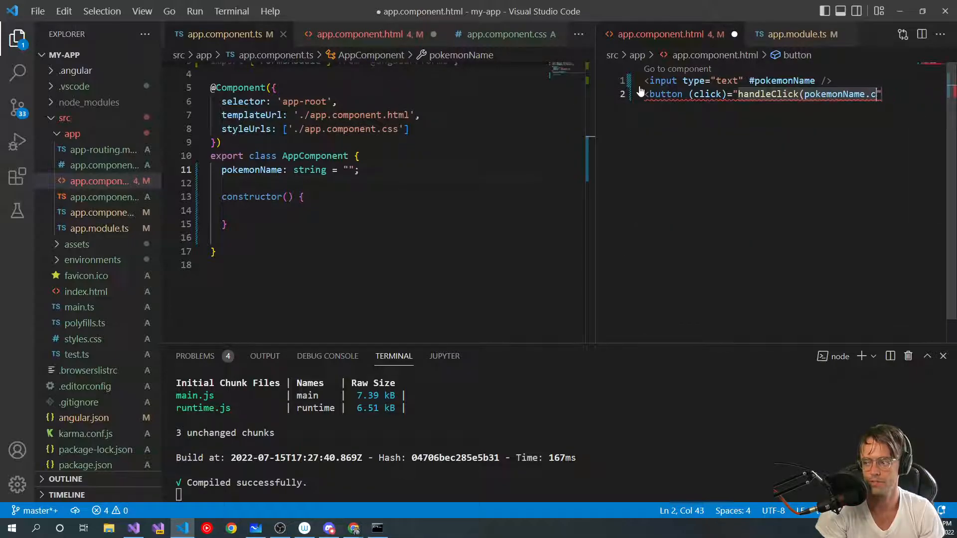
text(value)
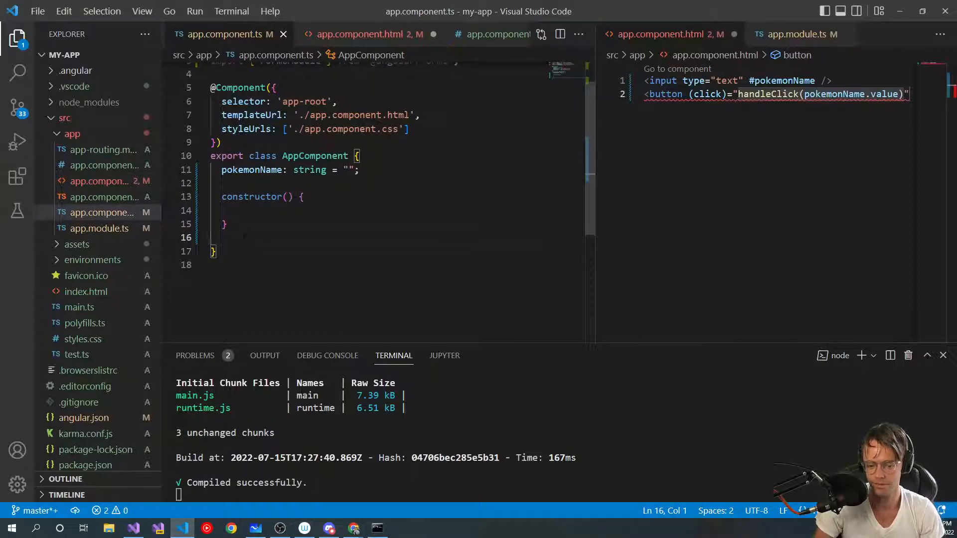
Write a handleClick(value: any) method in app.component.ts containing console.log(value);.
text(handleCli)
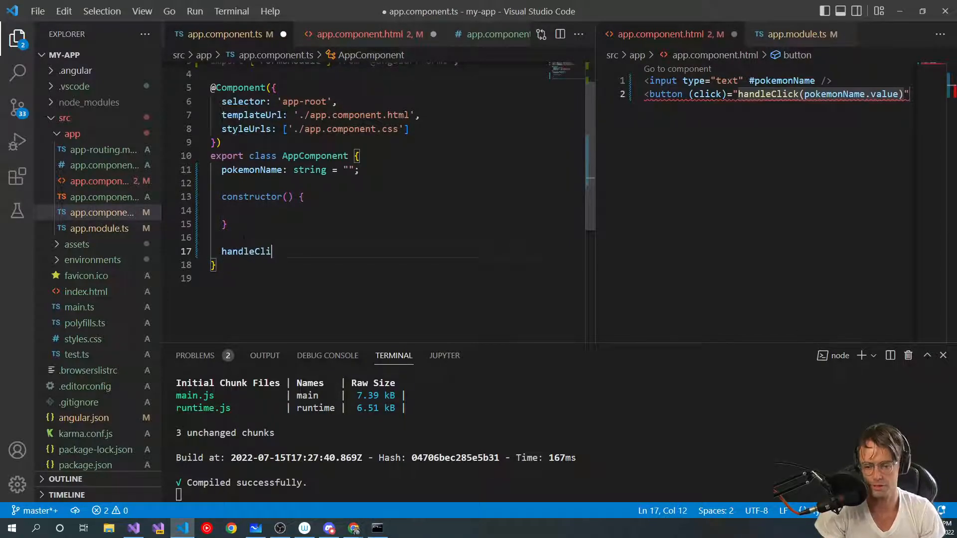
text(ck)
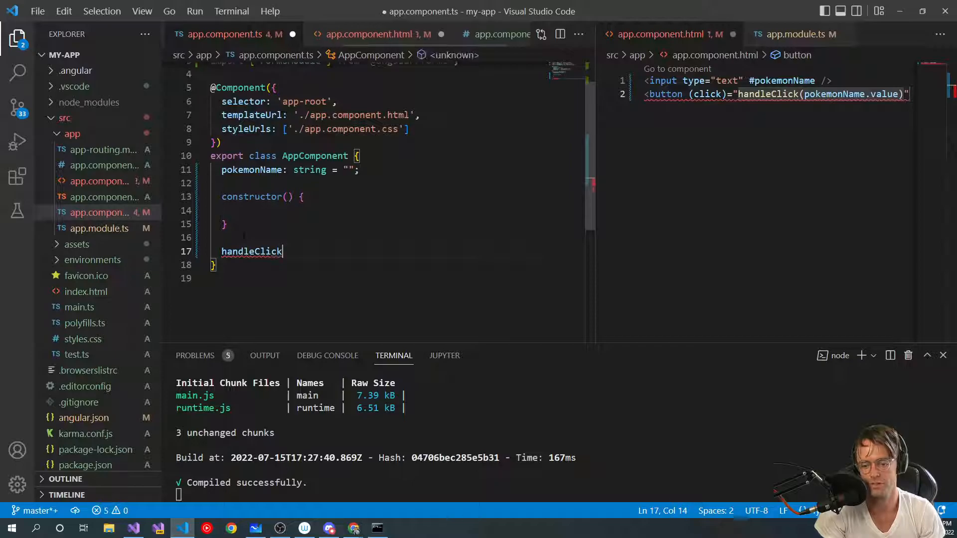
text(())
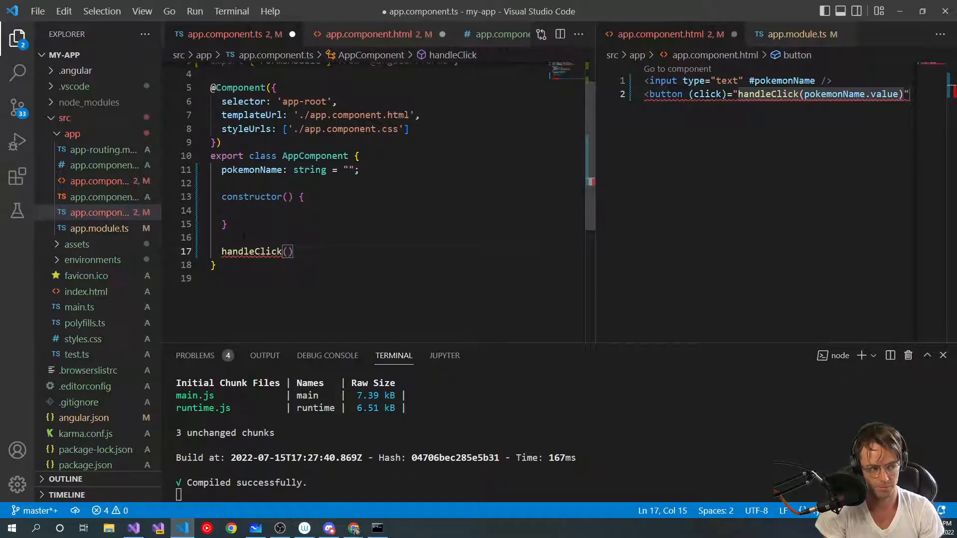
text(value: any)
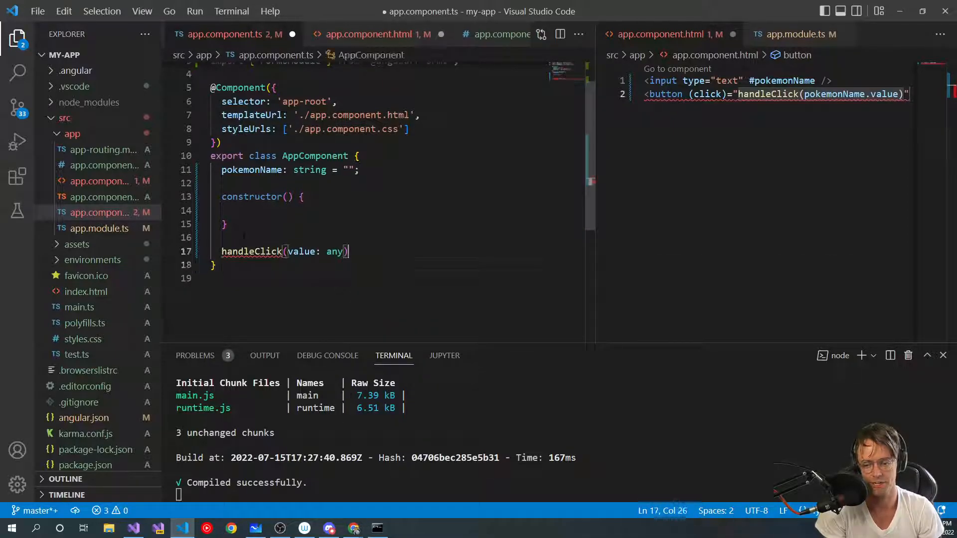
text({)
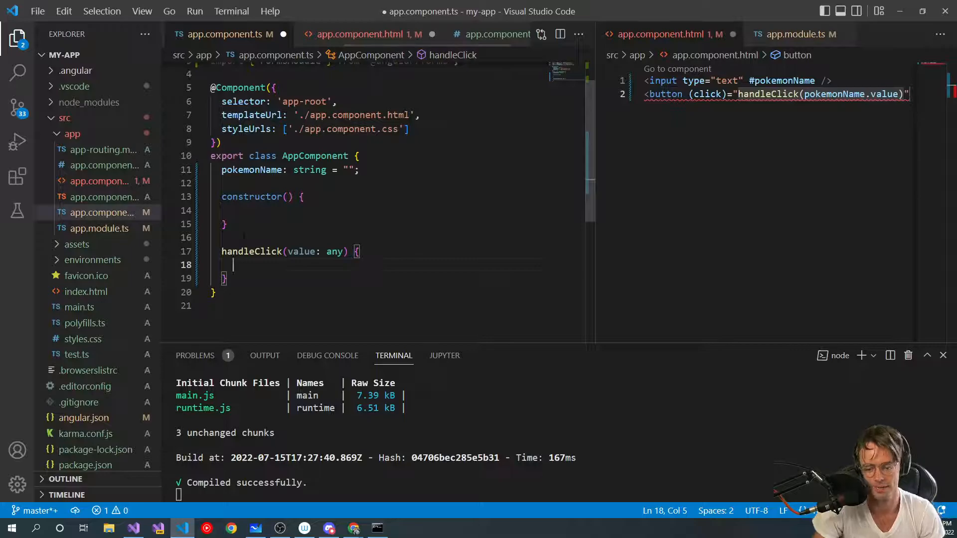
text(console.log)
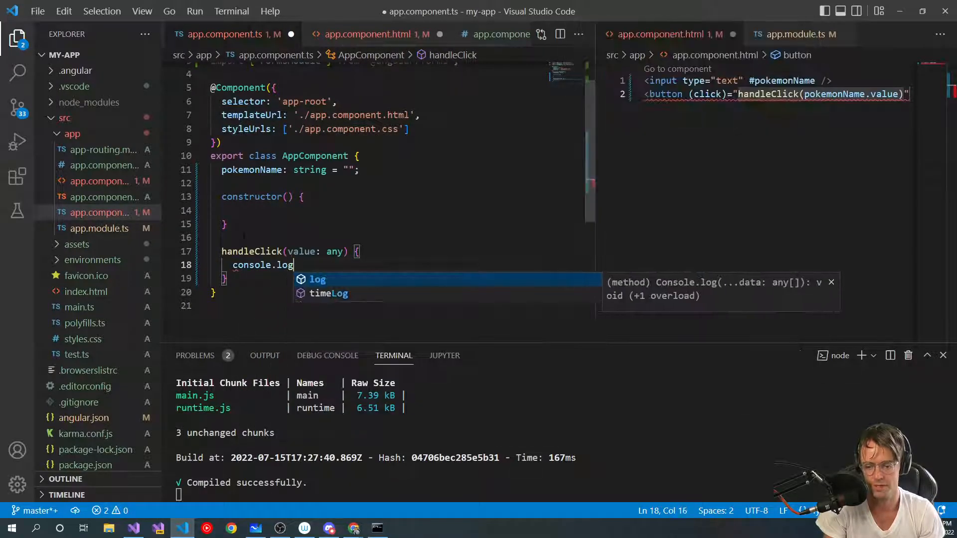
text((value);)
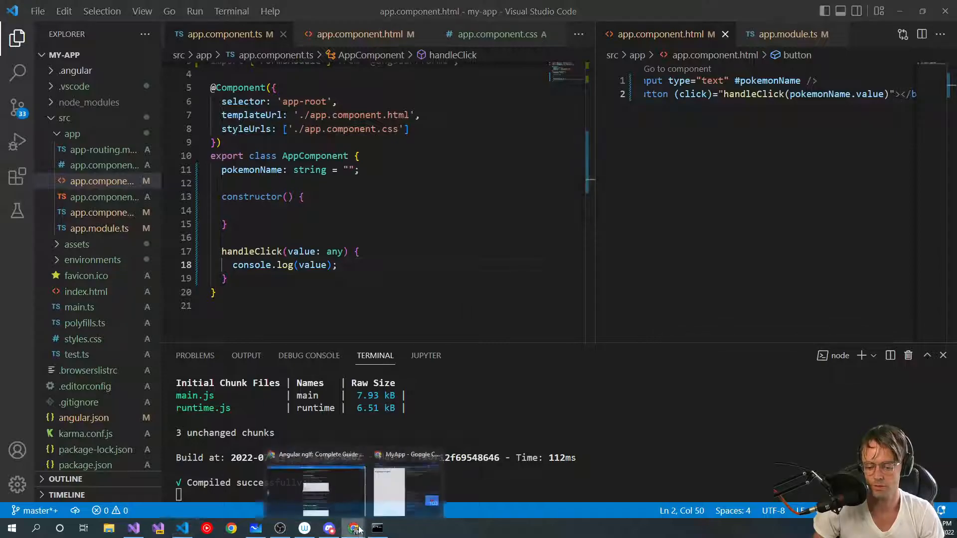
Drop .value from the handleClick argument and label the button 'Click Template Ref Value'.
click(352, 528)
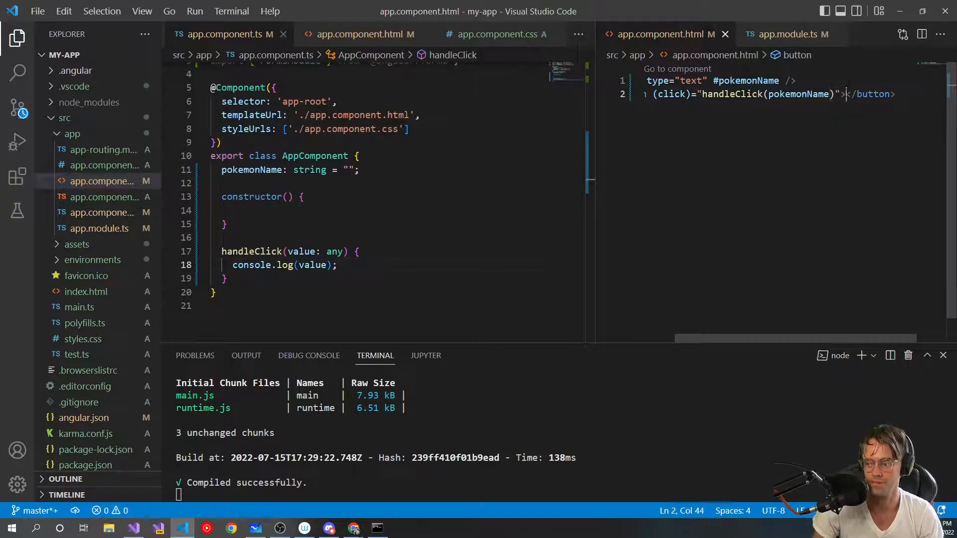
text(Click Template Ref Value)
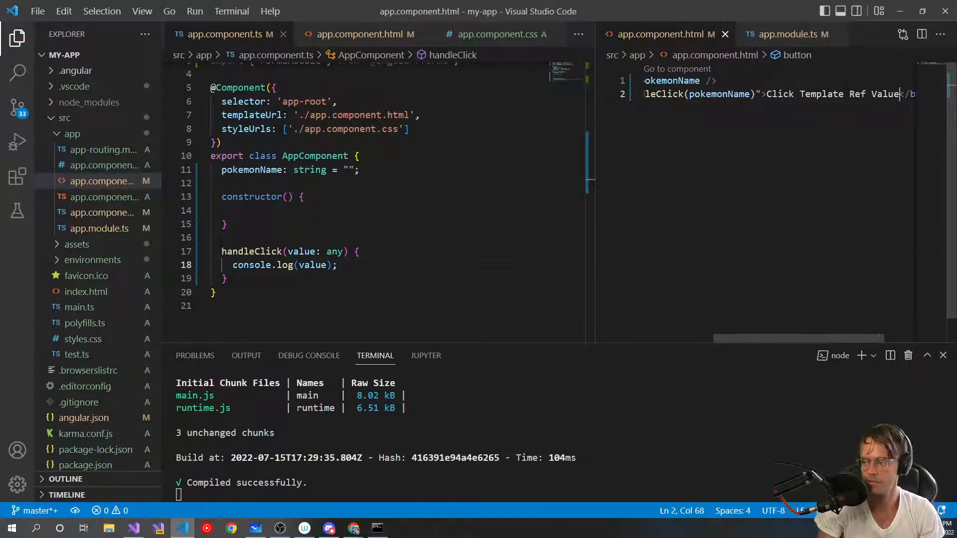
In Chrome, click 'Click Template Ref Value' twice to log the input element.
click(353, 528)
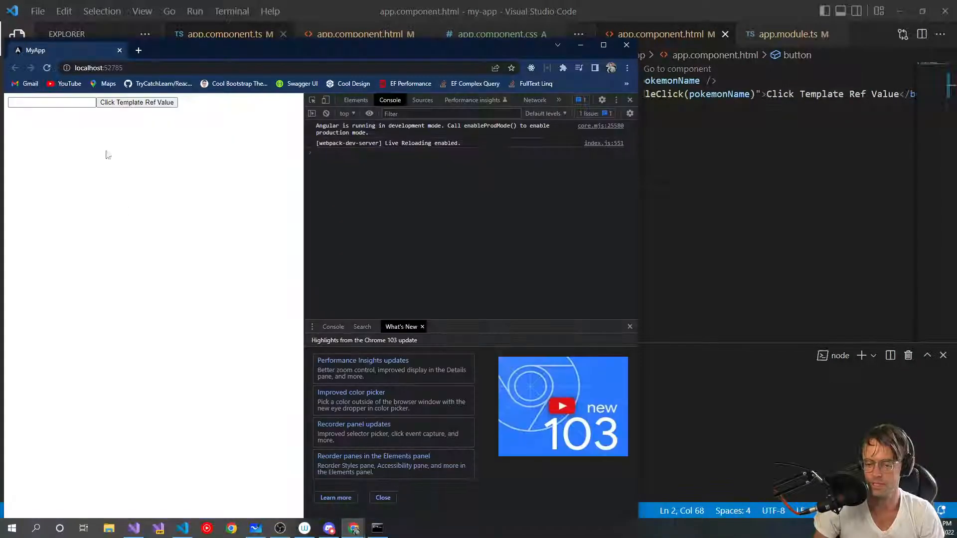
click(137, 102)
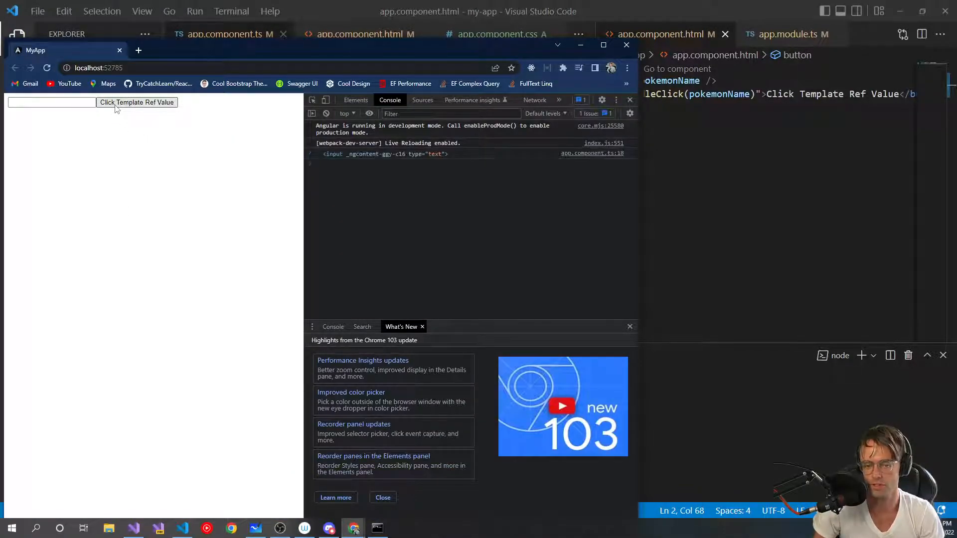
click(137, 102)
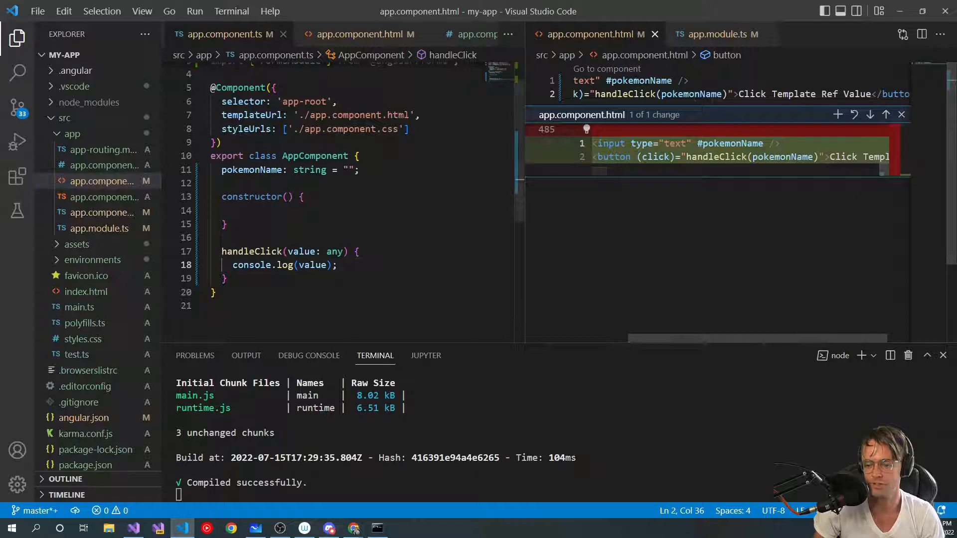
Highlight the occurrences of the value parameter in handleClick.
double_click(313, 265)
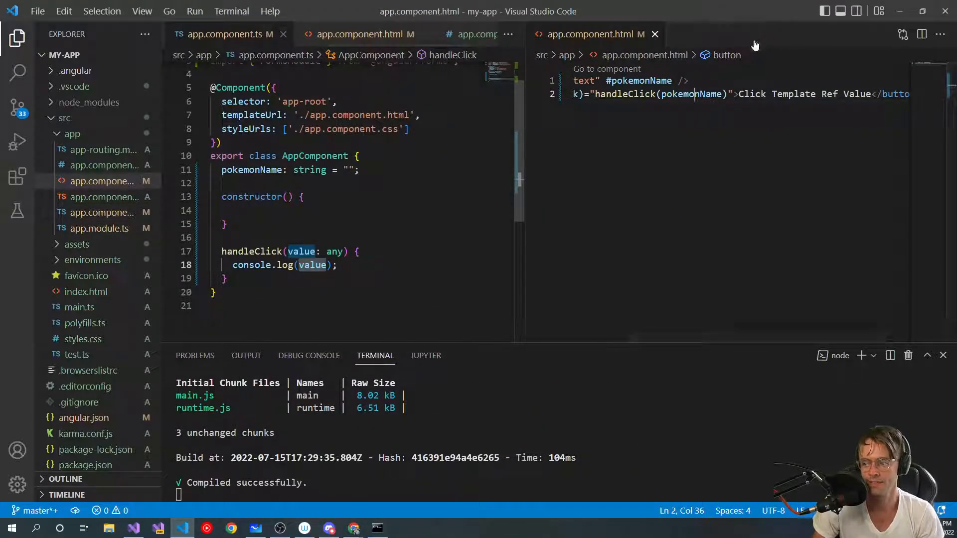
mouse_move(494, 299)
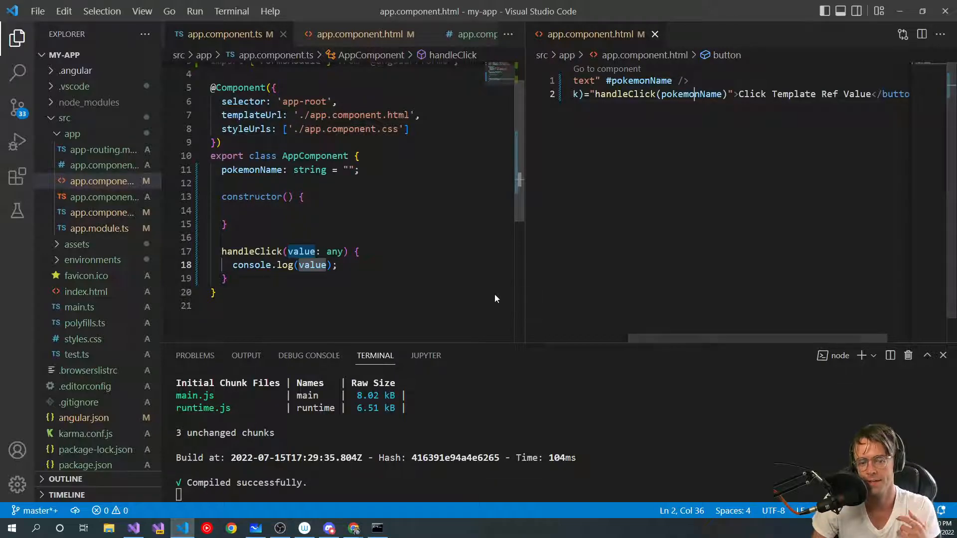